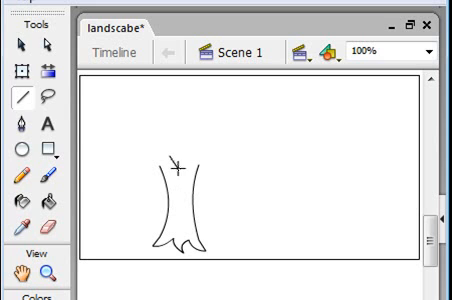
- Sketch a branch line growing out from the upper right of the tree trunk
{"action": "left_click", "coordinate": [20, 48]}
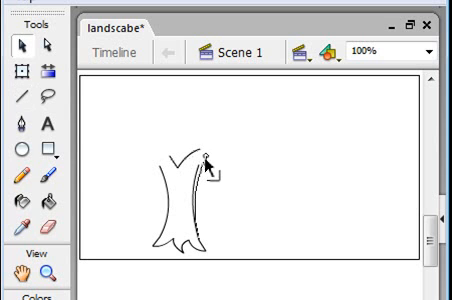